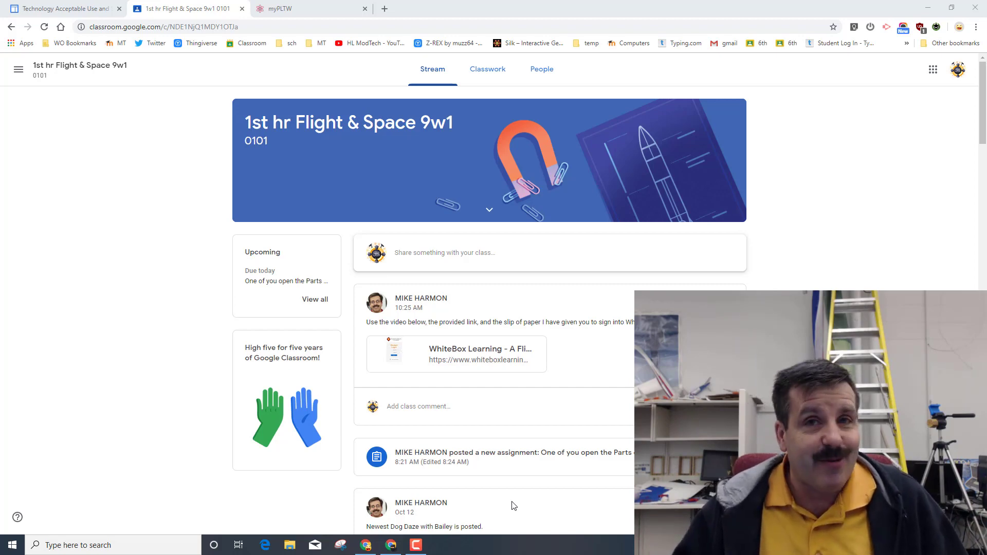
mouse_move(354, 409)
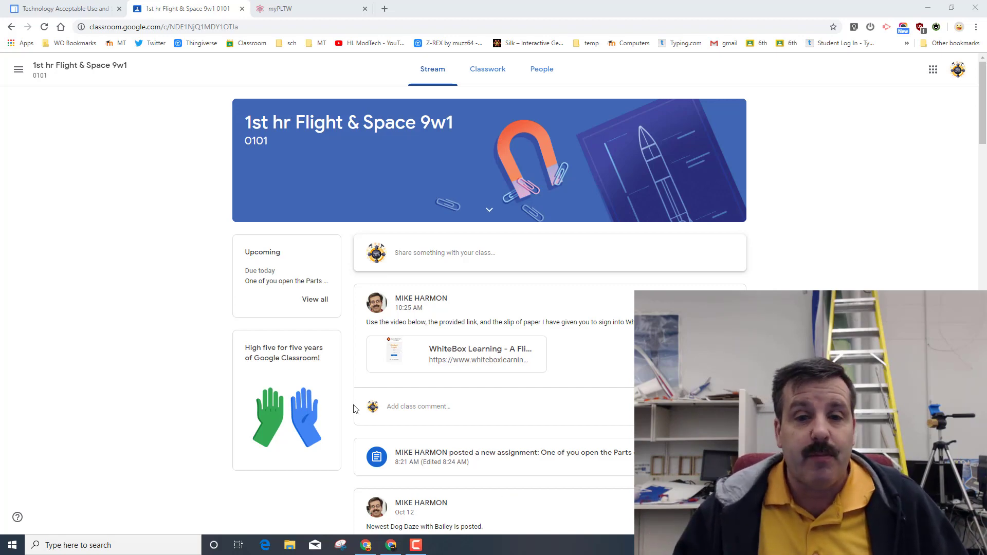
Open the WhiteBox Learning link attached to the teacher's class stream post
left_click(479, 349)
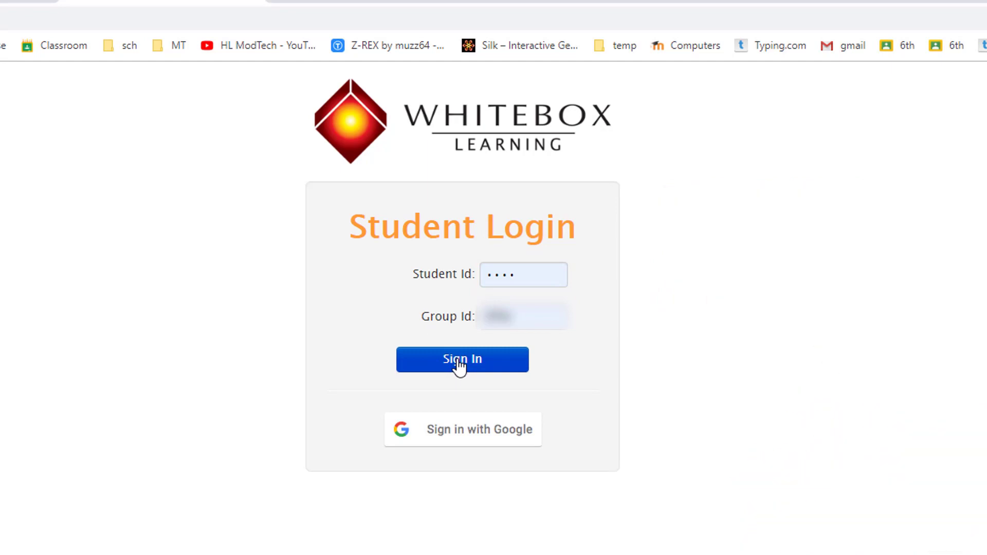
Sign in with the Student and Group IDs, then link the student's Google account
left_click(461, 359)
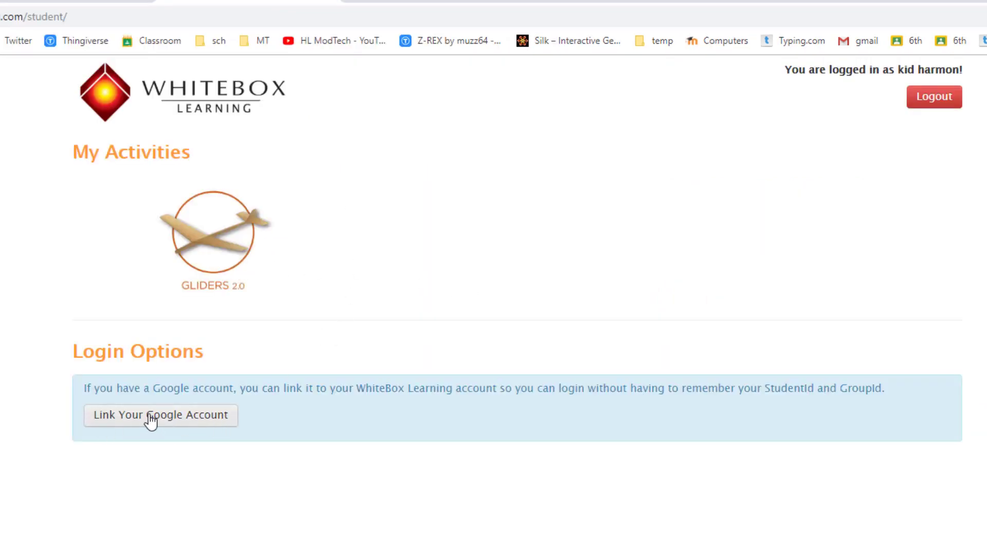
left_click(161, 415)
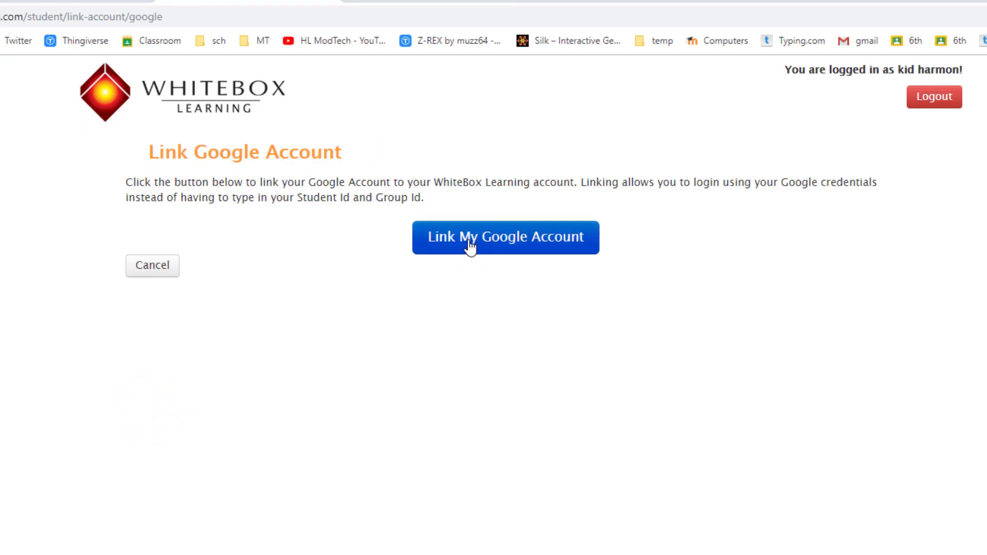
left_click(505, 238)
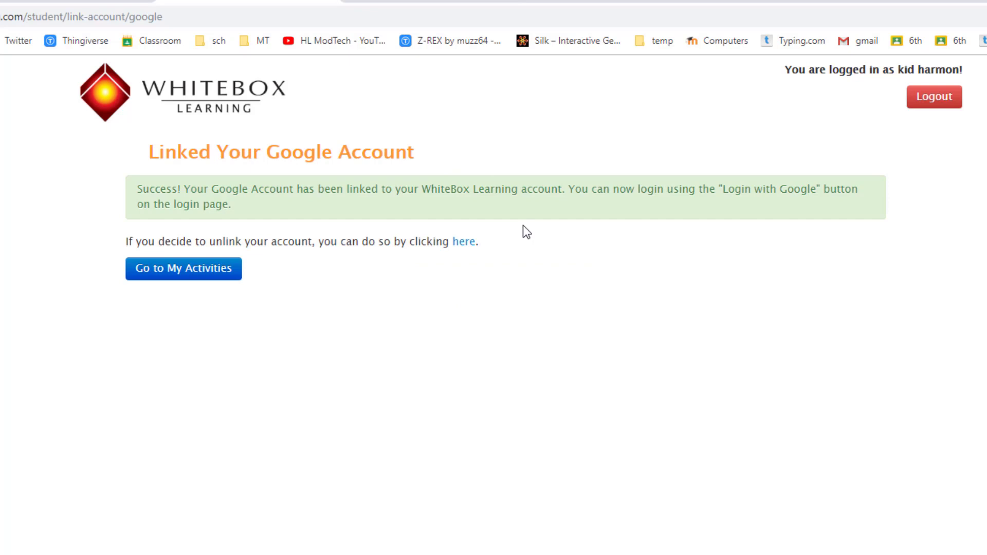
mouse_move(565, 378)
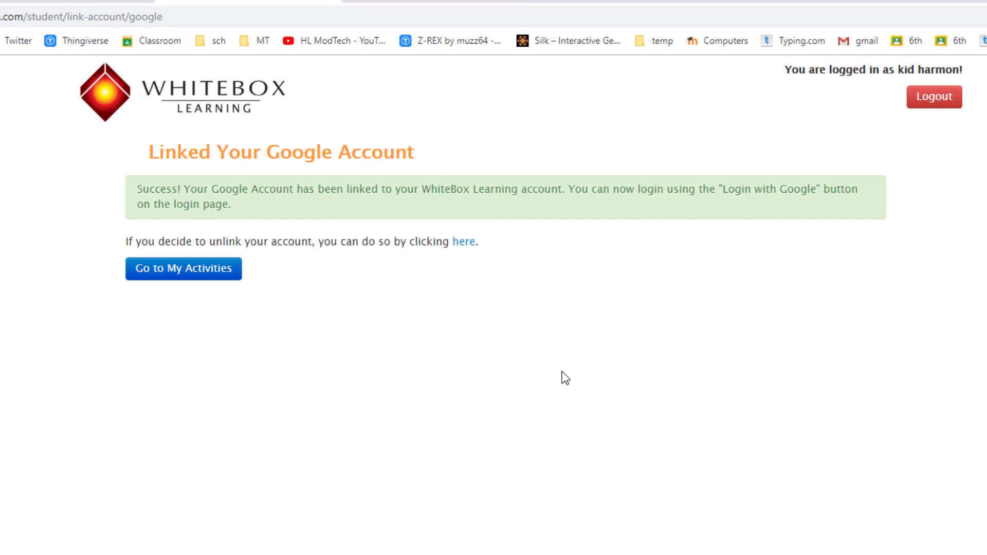
mouse_move(468, 393)
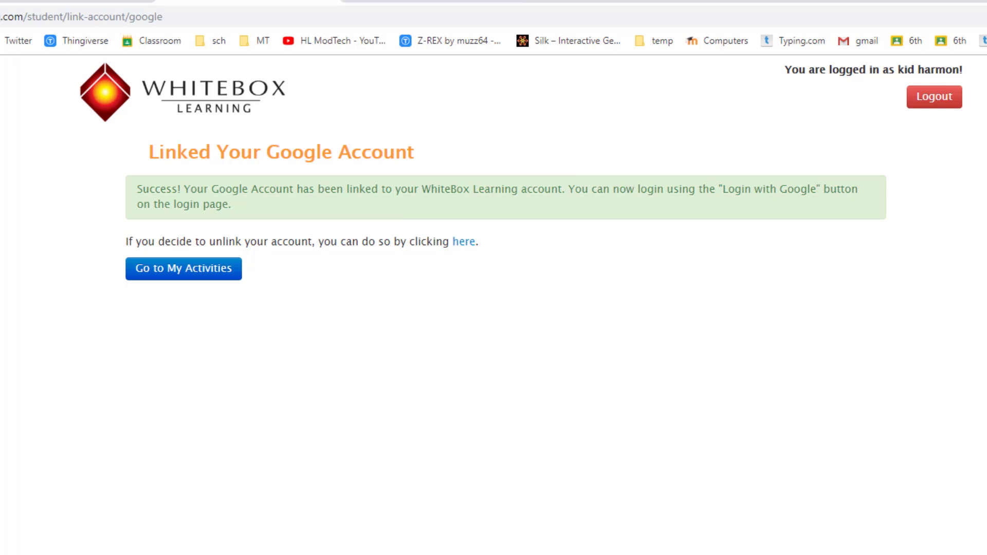
Go to My Activities, launch Gliders 2.0, and start '1 Research'
left_click(184, 268)
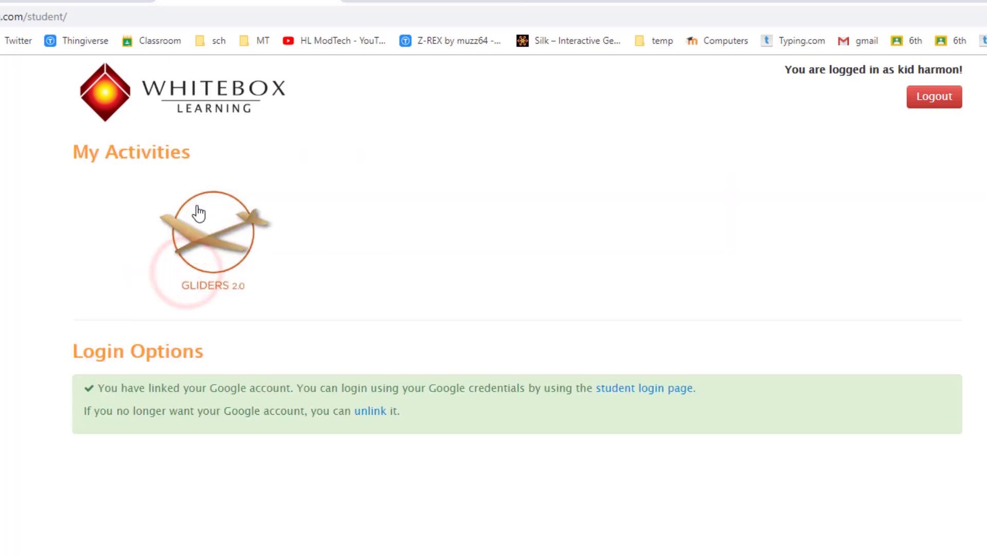
mouse_move(217, 242)
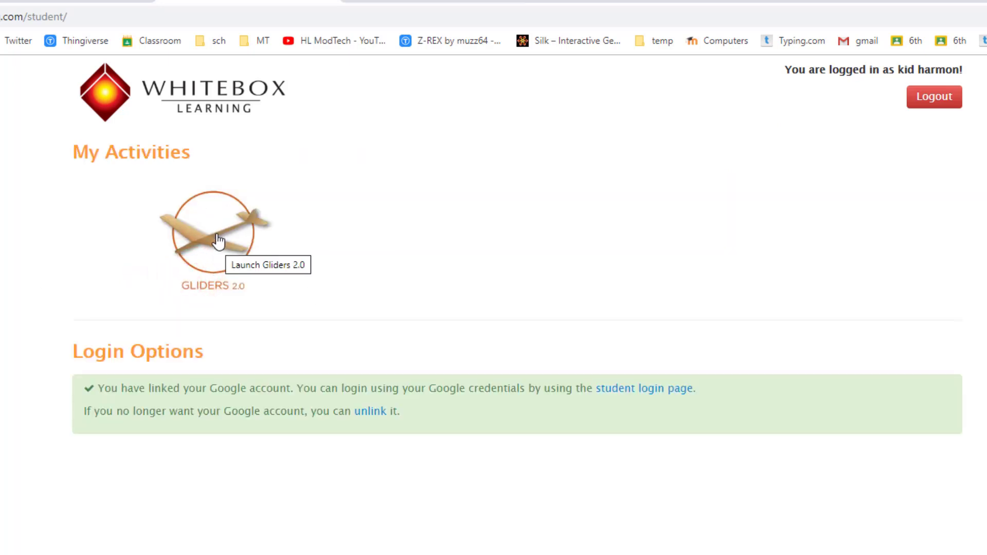
left_click(217, 233)
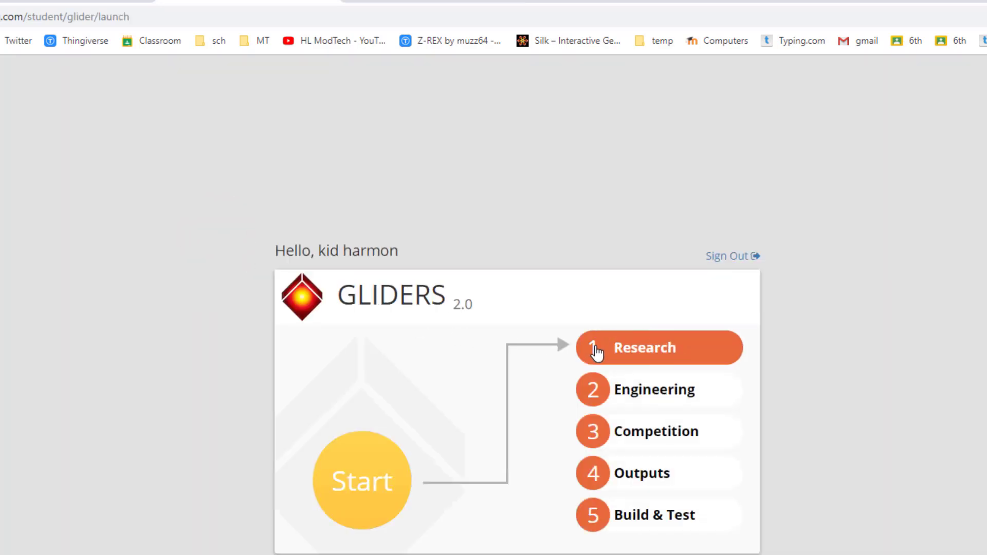
left_click(657, 348)
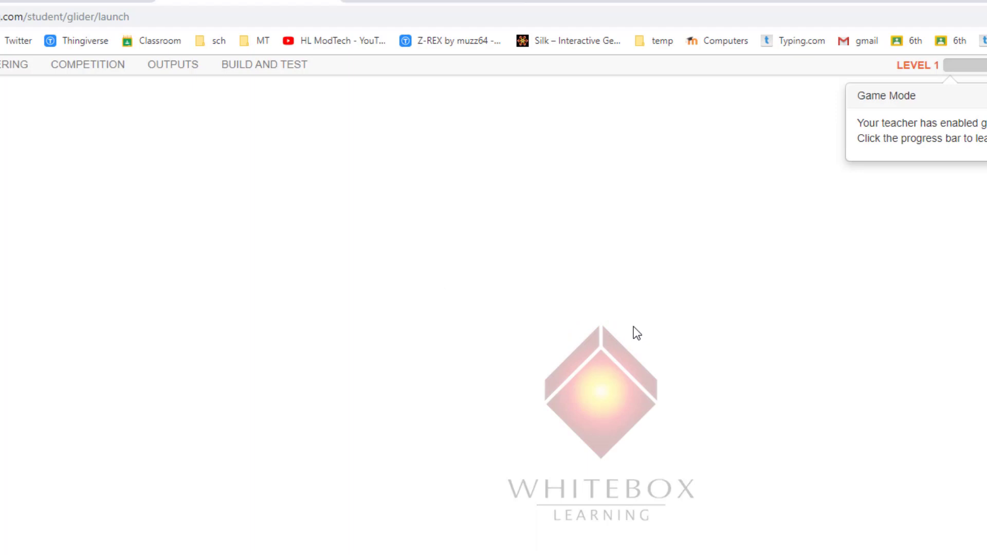
Read The Engineering Design Process page, then move to the Design Challenge page
left_click(94, 29)
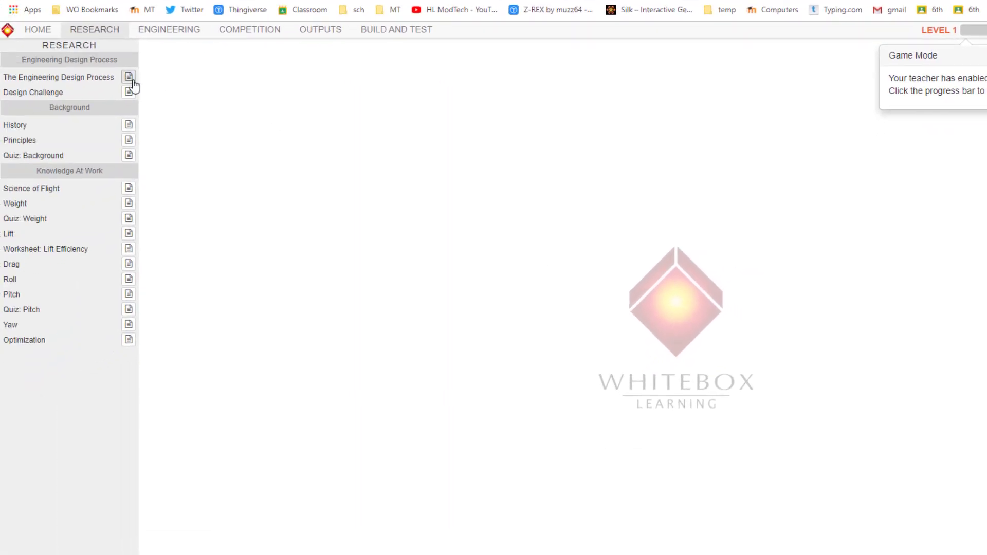
left_click(128, 77)
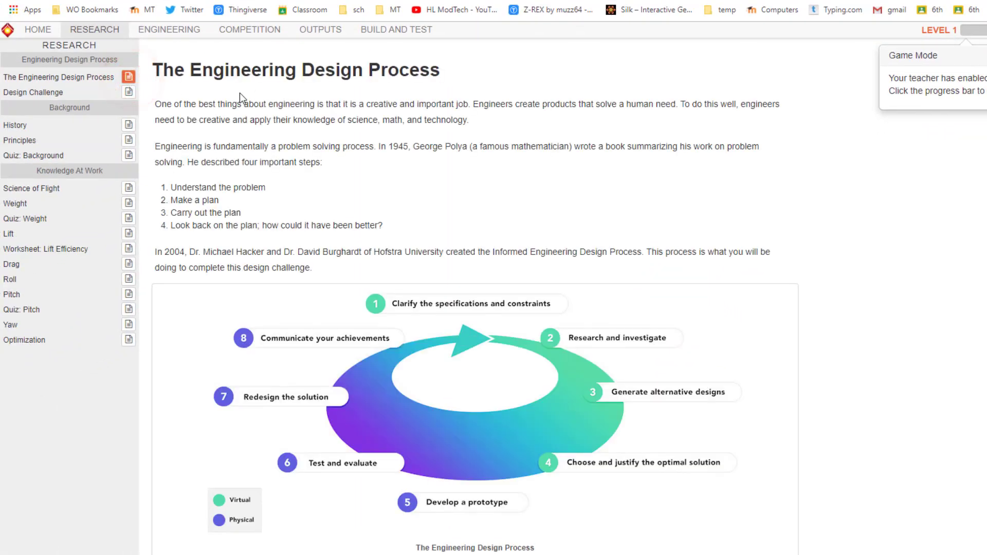
mouse_move(407, 336)
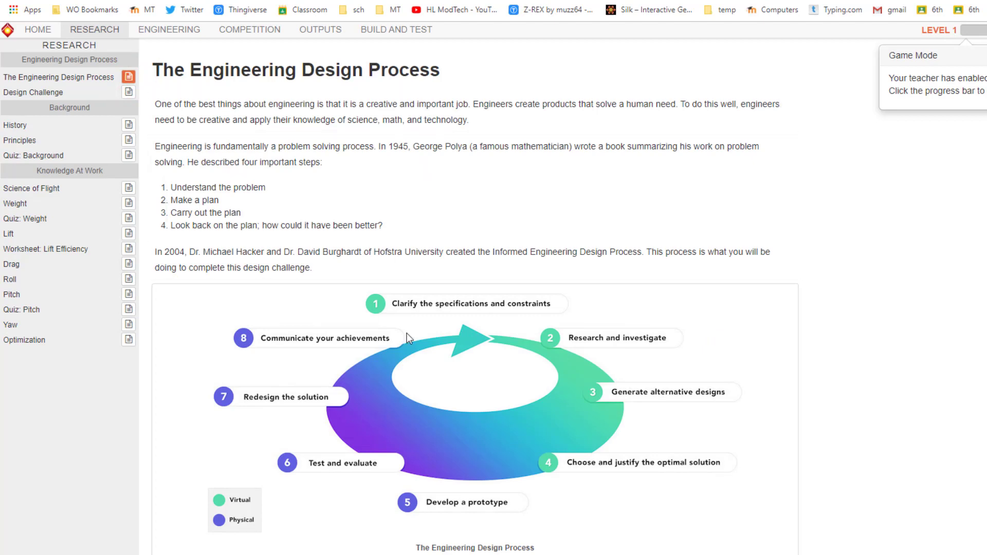
mouse_move(449, 290)
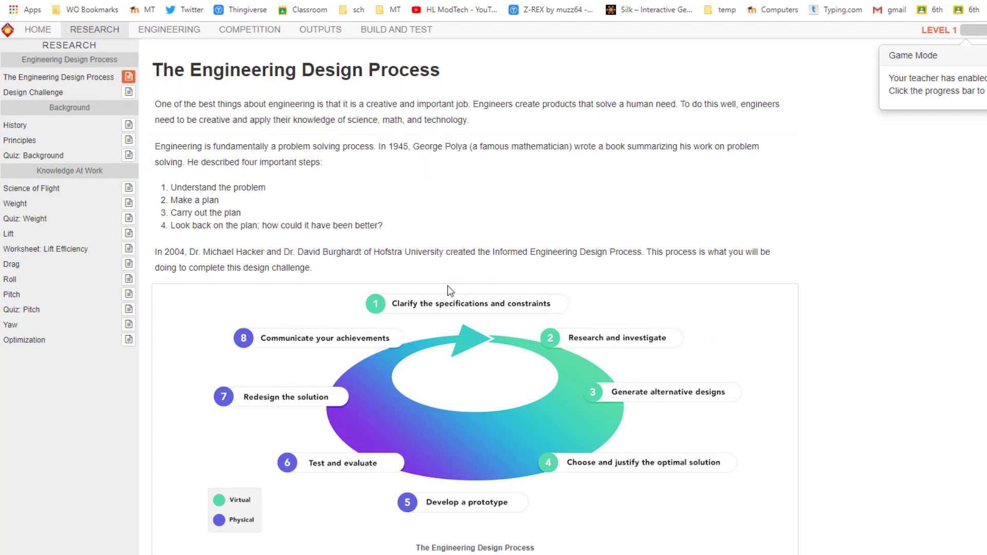
mouse_move(635, 351)
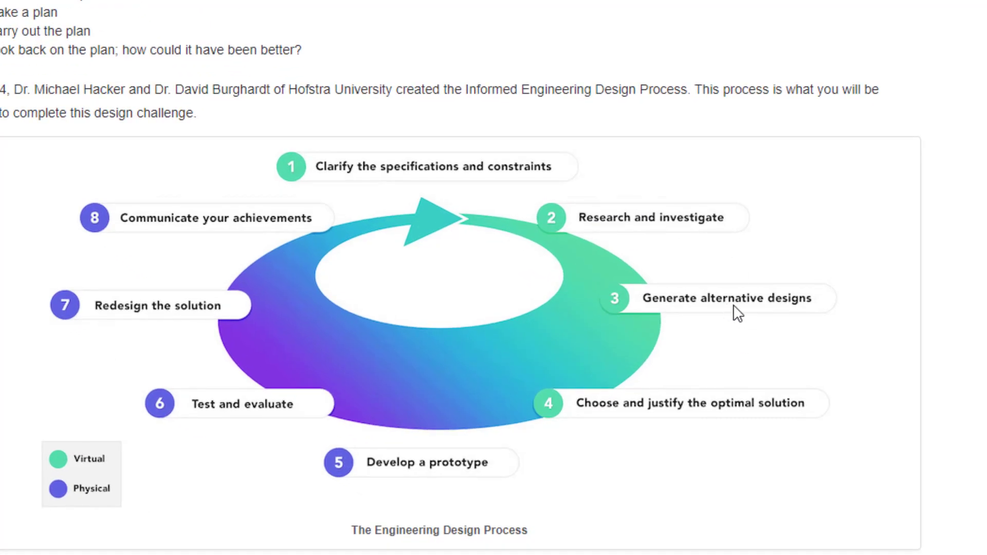
mouse_move(666, 419)
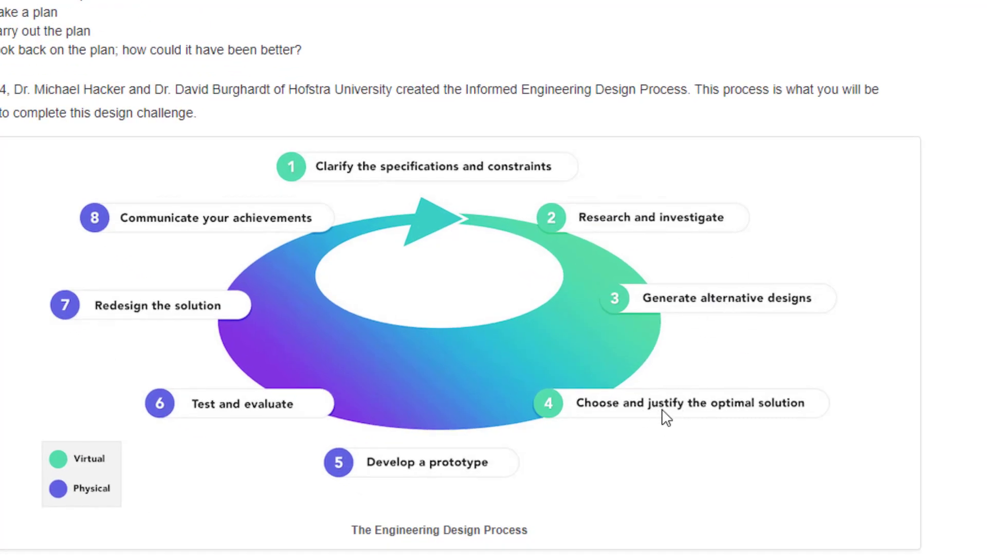
mouse_move(729, 400)
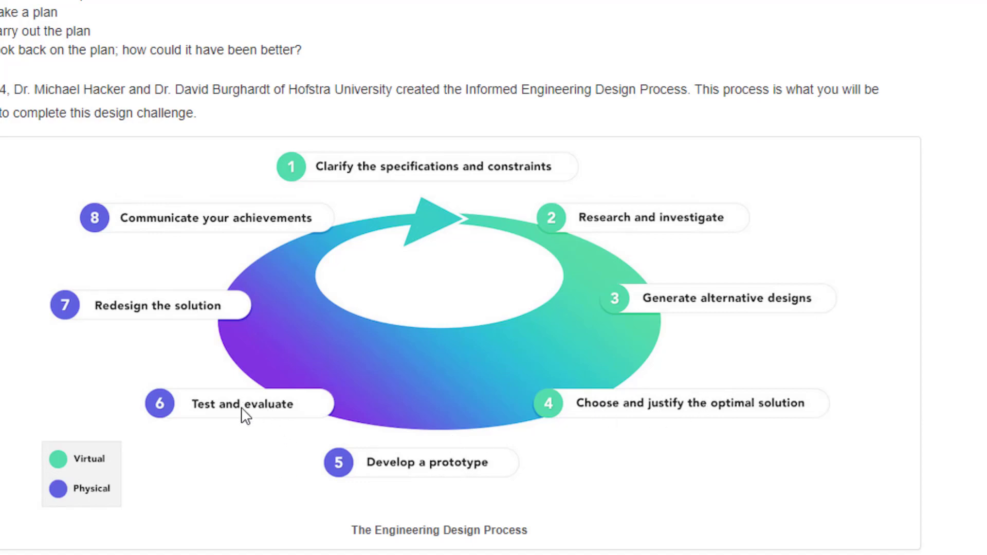
mouse_move(306, 186)
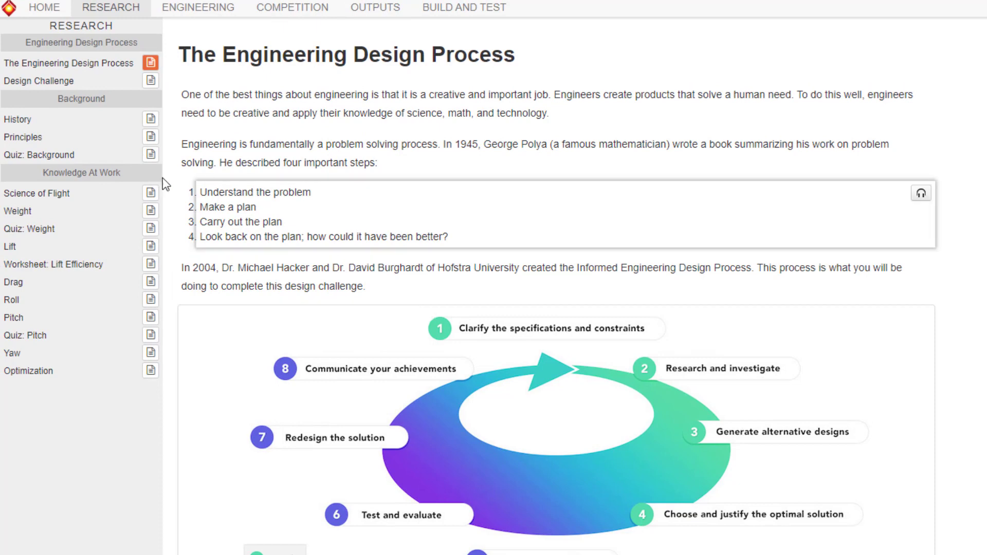
left_click(38, 81)
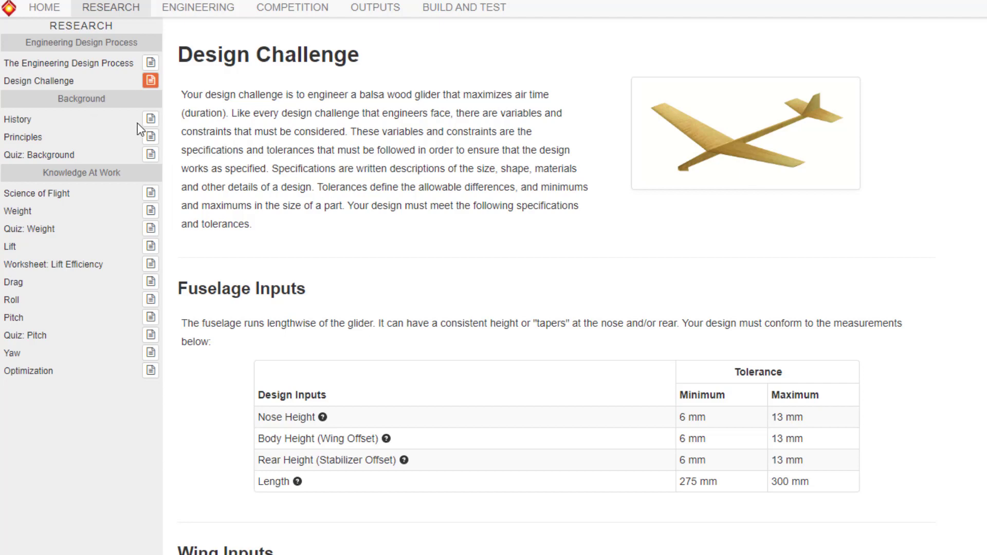
mouse_move(57, 116)
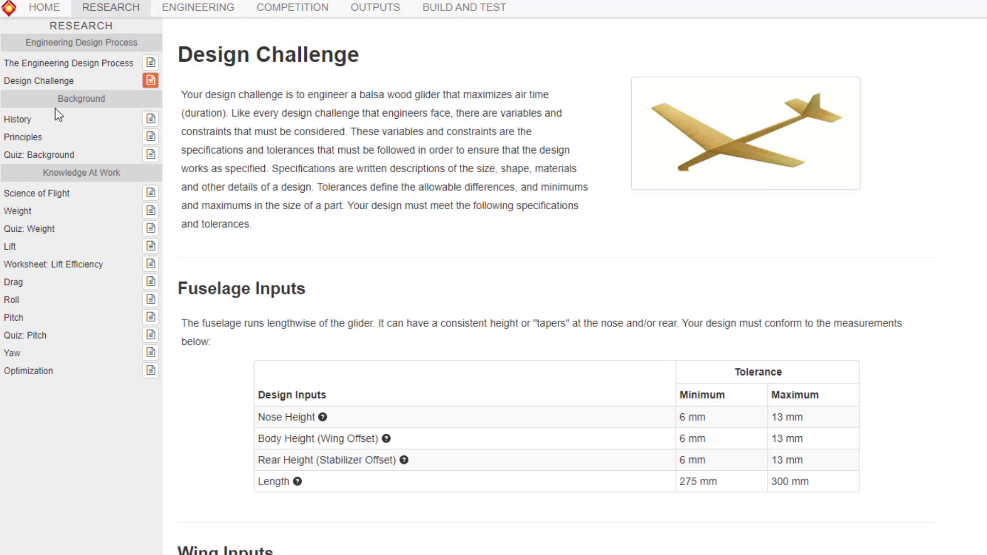
mouse_move(140, 129)
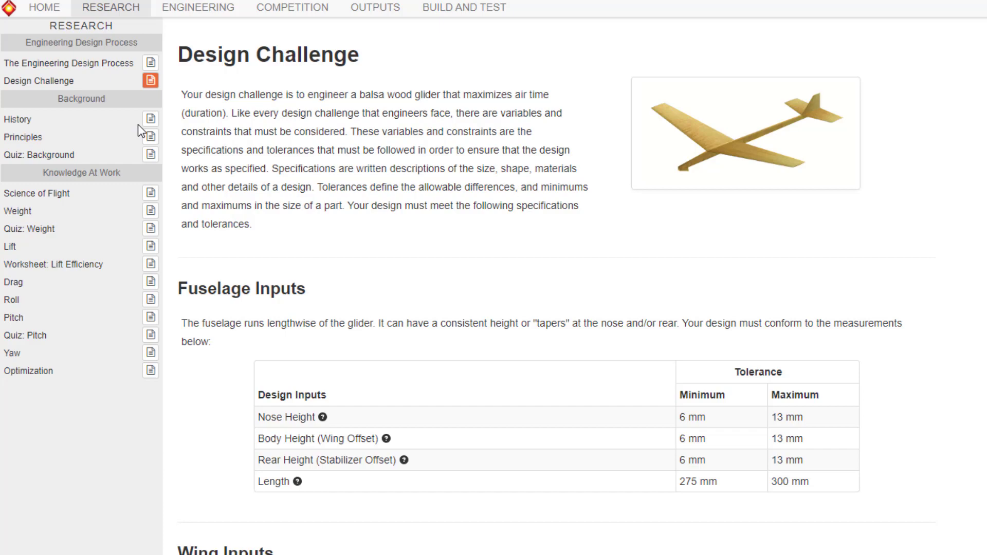
Open the History of Aviation page under Background
left_click(17, 119)
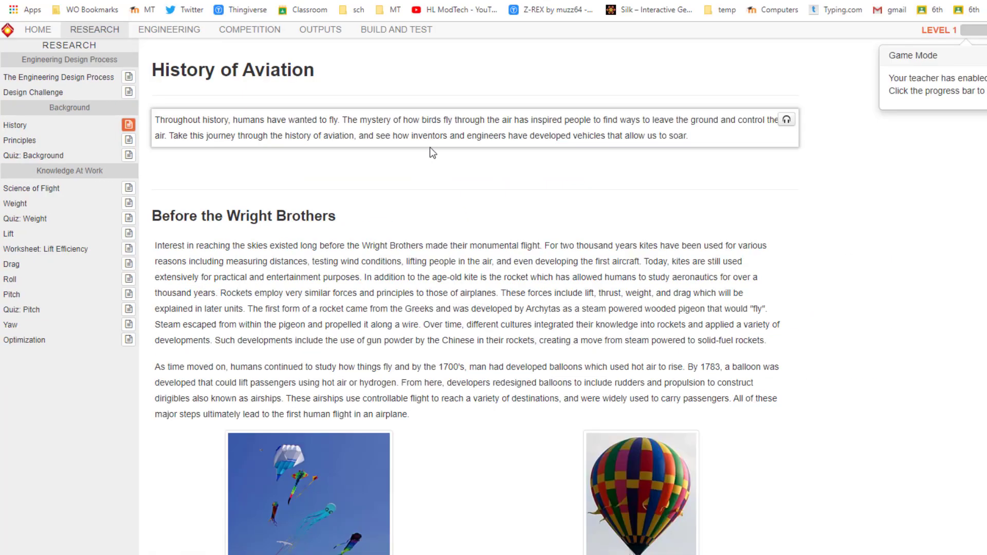
scroll("down", 3)
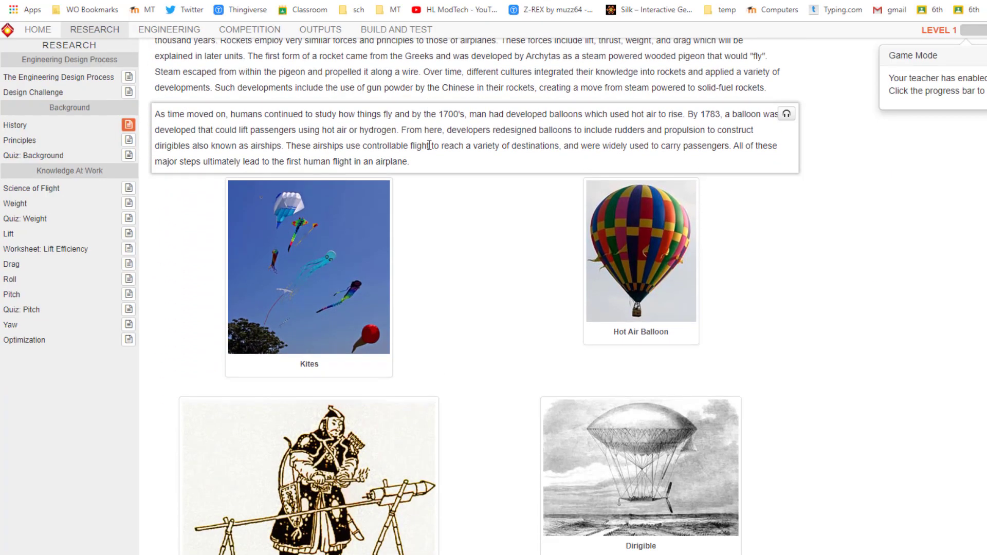
scroll("down", 3)
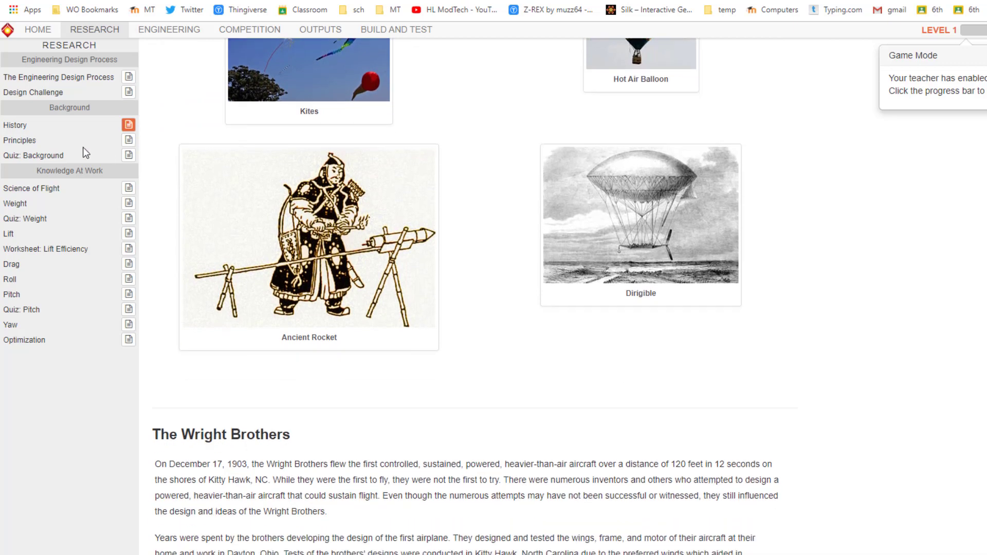
mouse_move(337, 163)
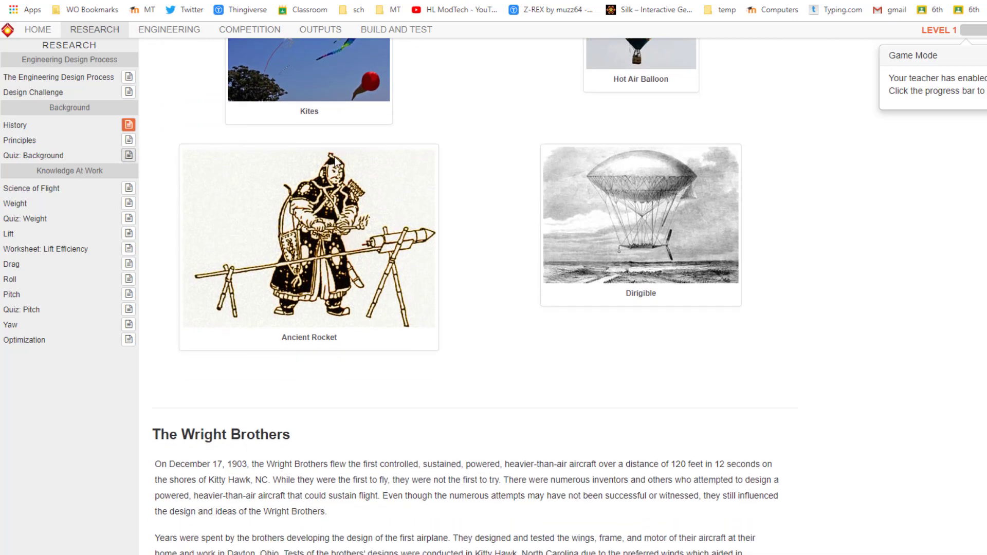
scroll("down", 3)
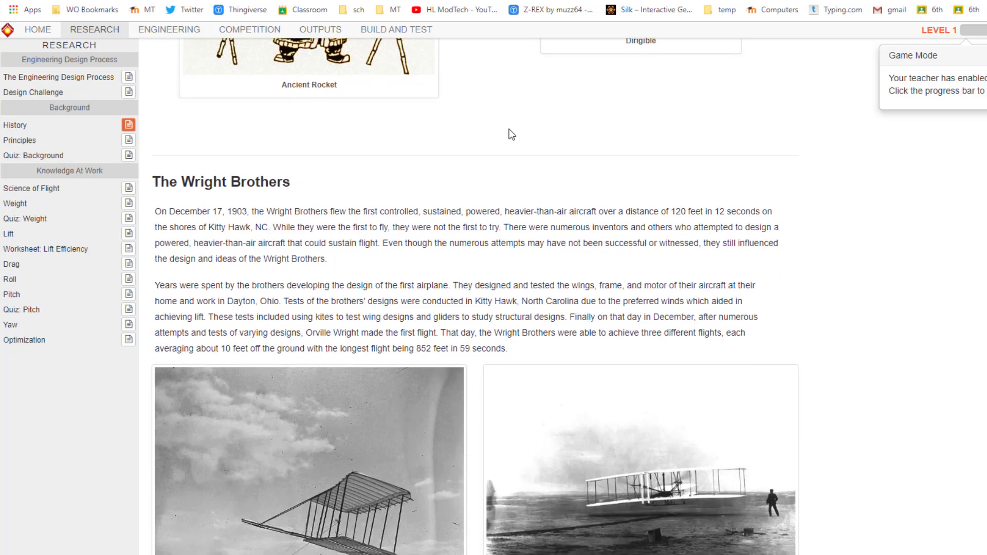
scroll("down", 3)
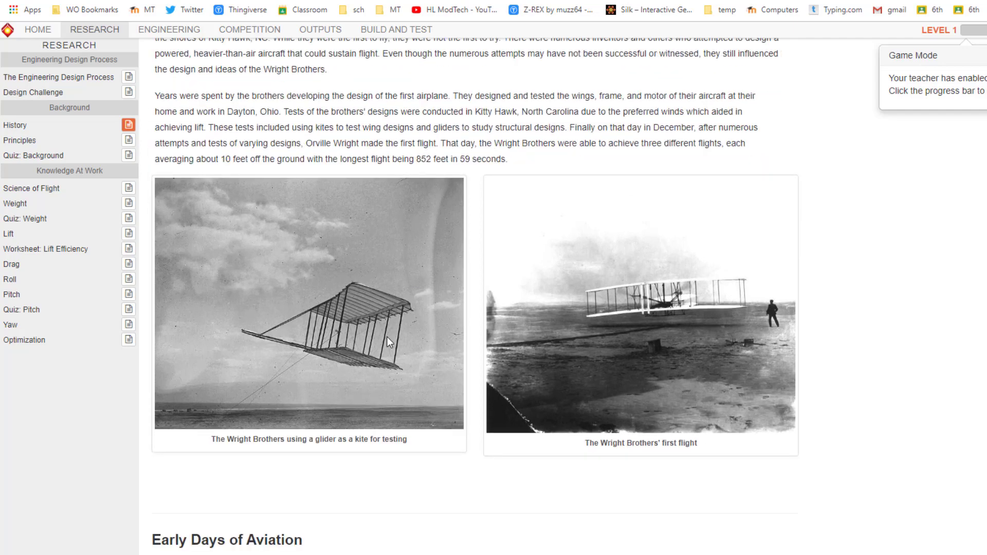
scroll("down", 3)
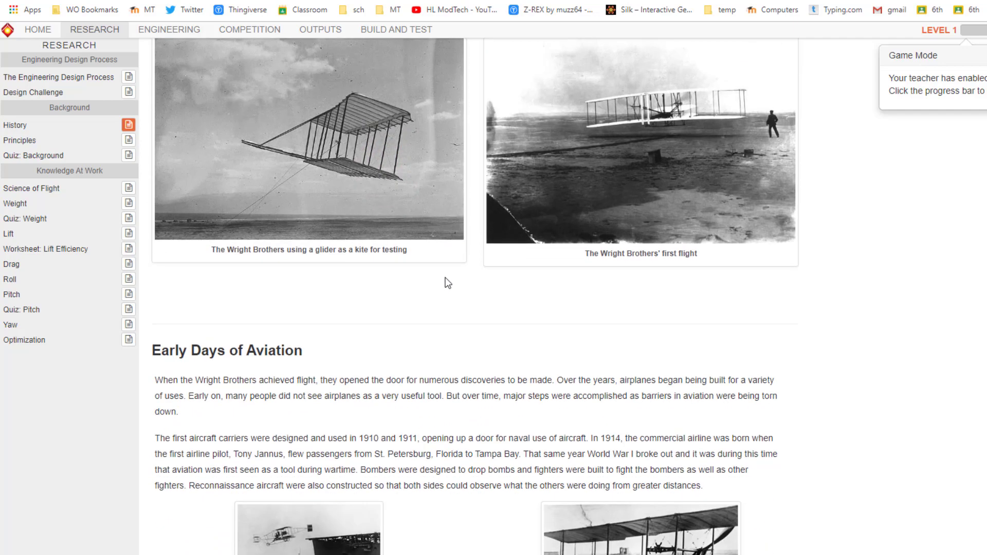
scroll("down", 3)
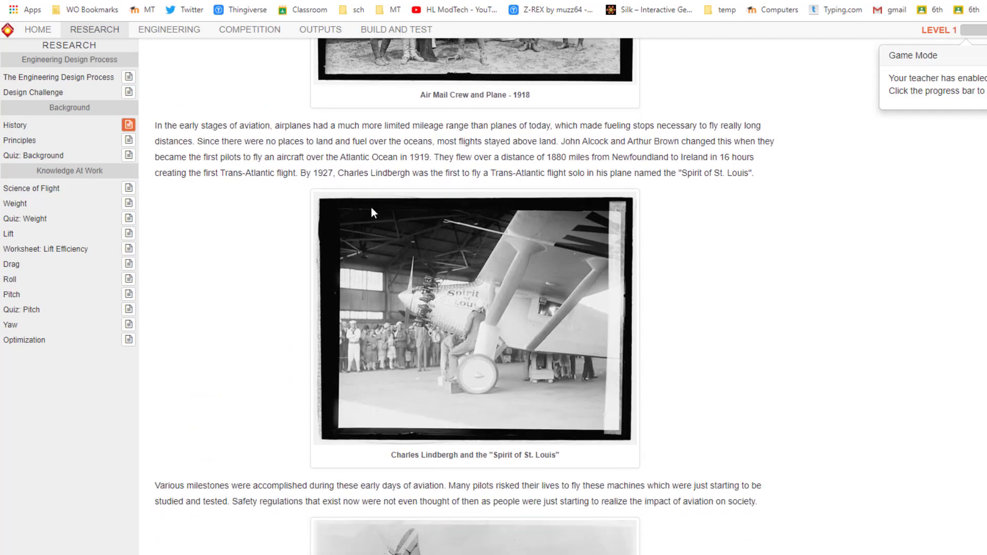
scroll("down", 3)
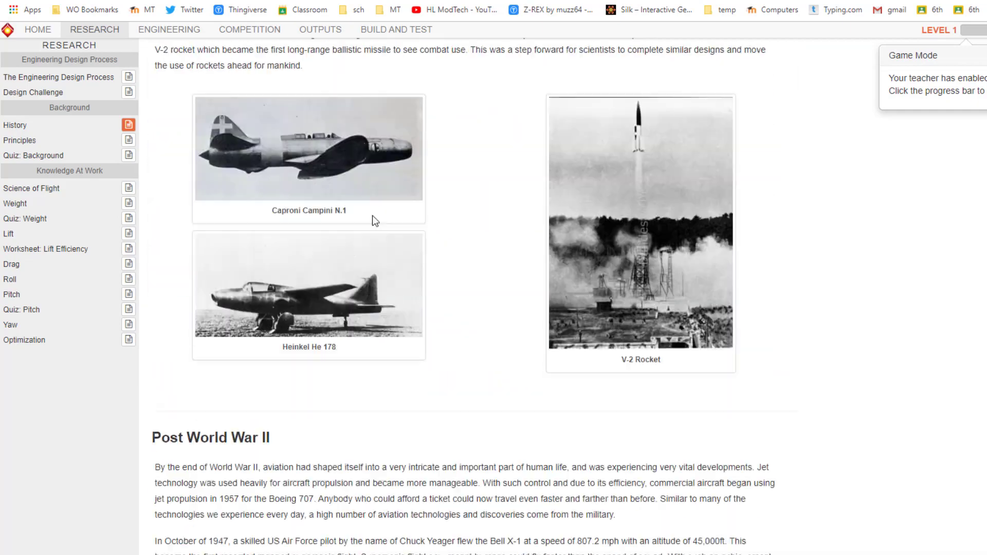